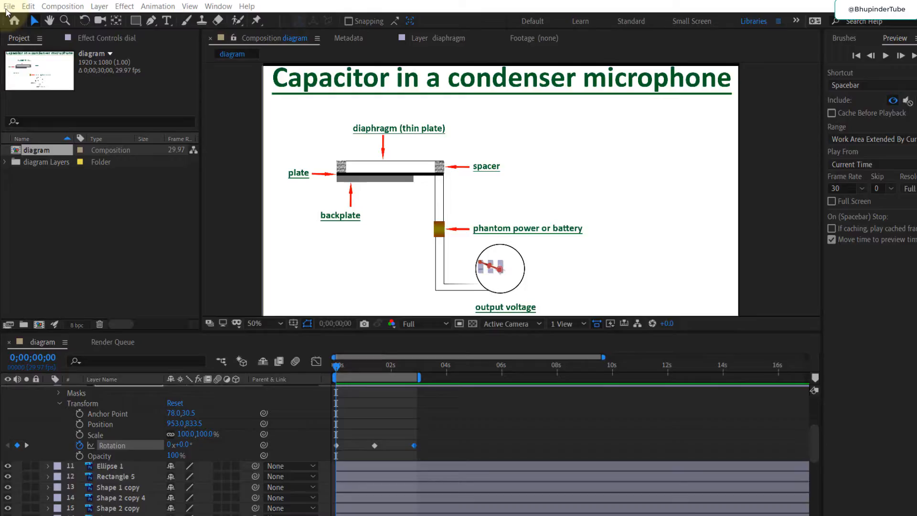
Queue the diagram composition as render item 8 with Lossless AVI output
{"action": "left_click", "coordinate": [8, 6]}
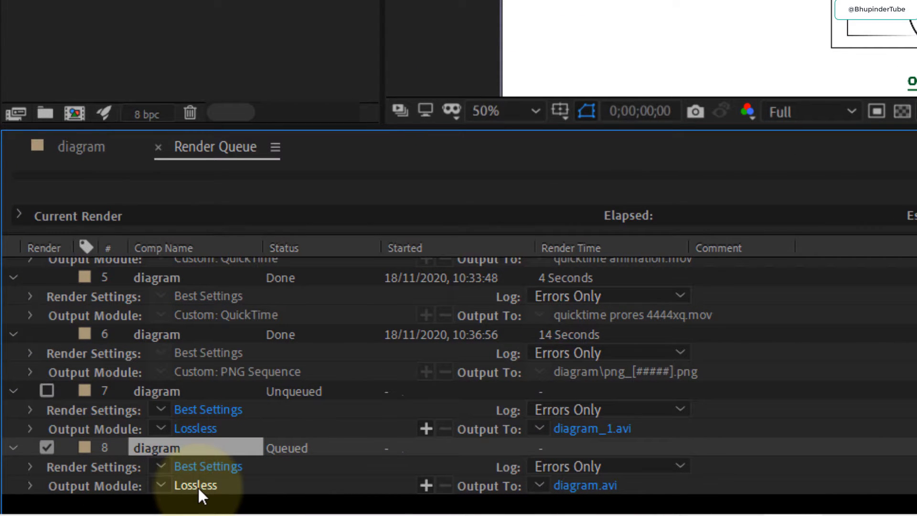
Switch item 8's output module from AVI to QuickTime with the Apple ProRes 4444 codec
{"action": "left_click", "coordinate": [195, 485]}
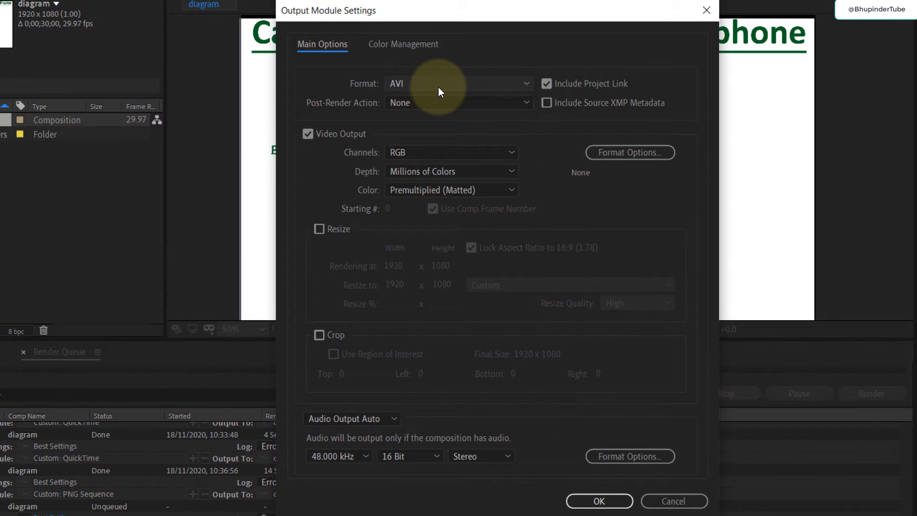
{"action": "mouse_move", "coordinate": [437, 255]}
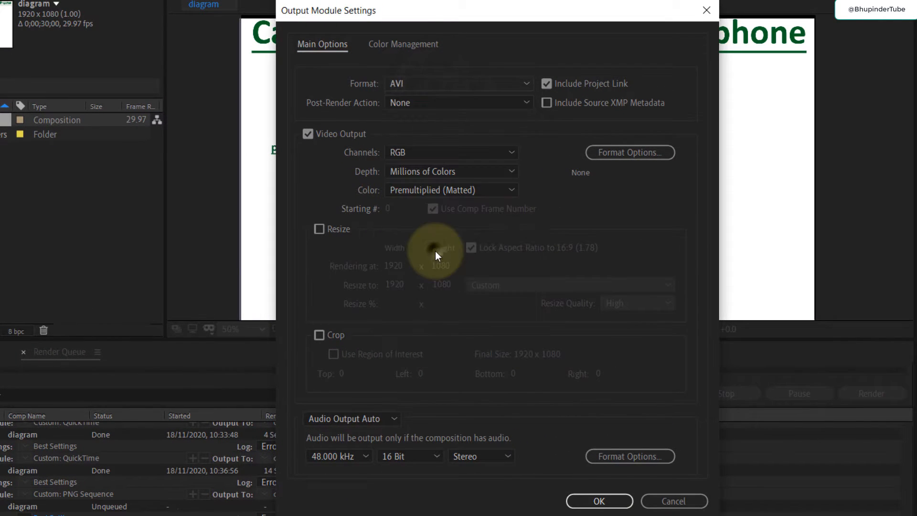
{"action": "left_click", "coordinate": [459, 83]}
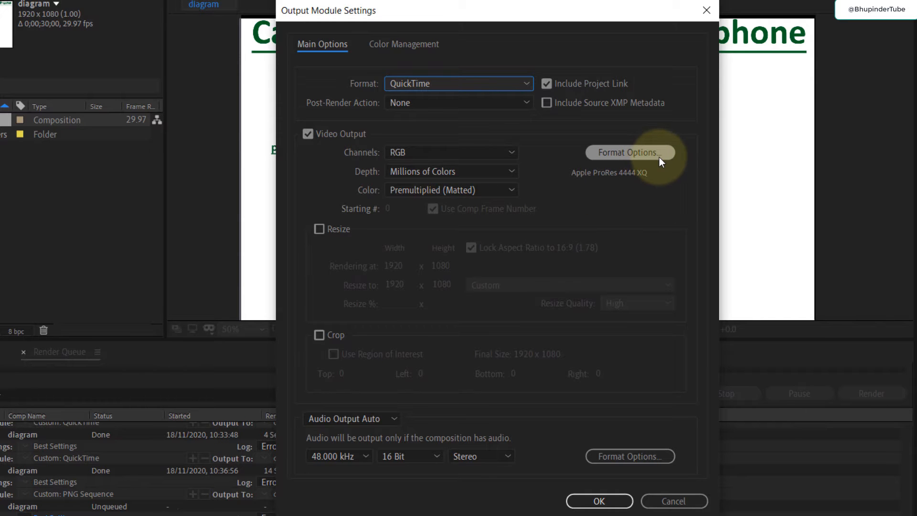
{"action": "left_click", "coordinate": [628, 151]}
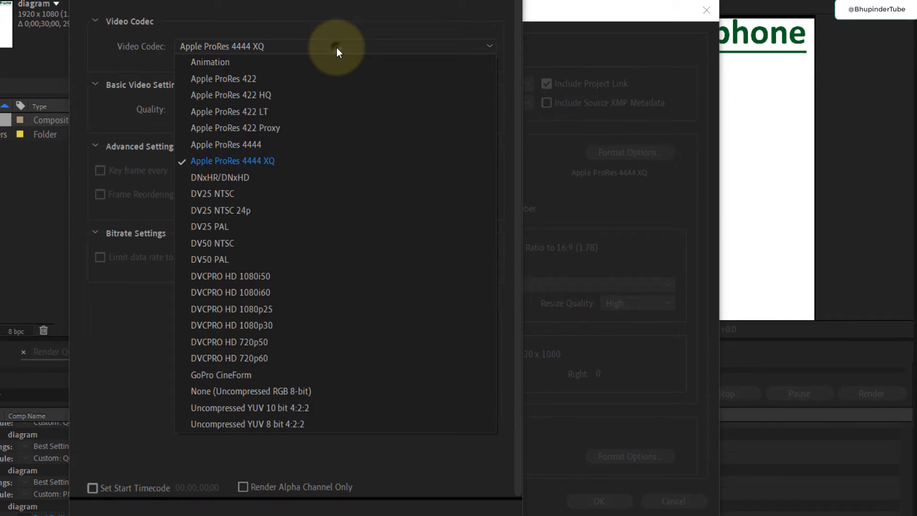
{"action": "left_click", "coordinate": [209, 62]}
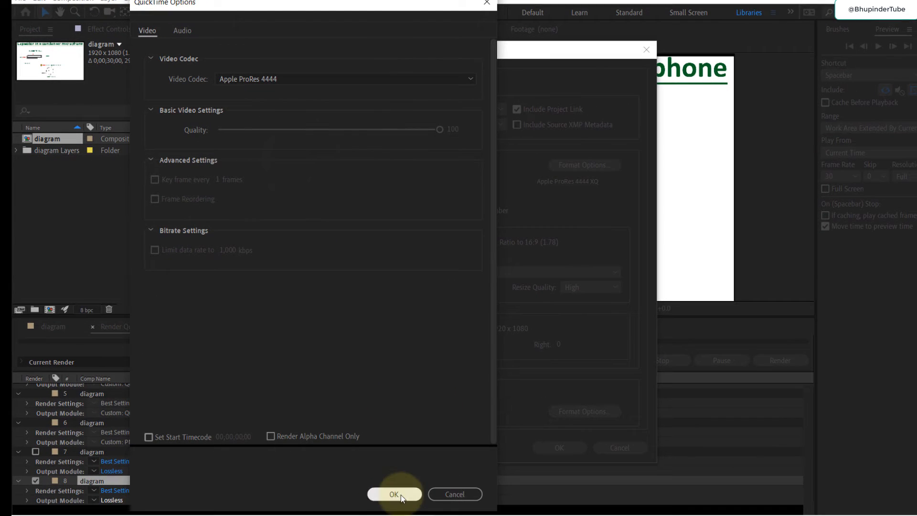
{"action": "left_click", "coordinate": [394, 494]}
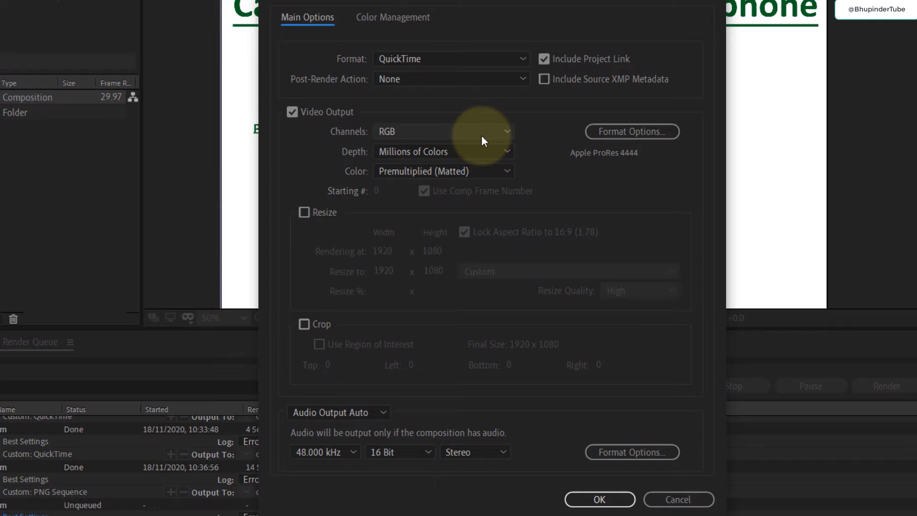
Review the output module's Channels options, keeping RGB selected
{"action": "left_click", "coordinate": [443, 131]}
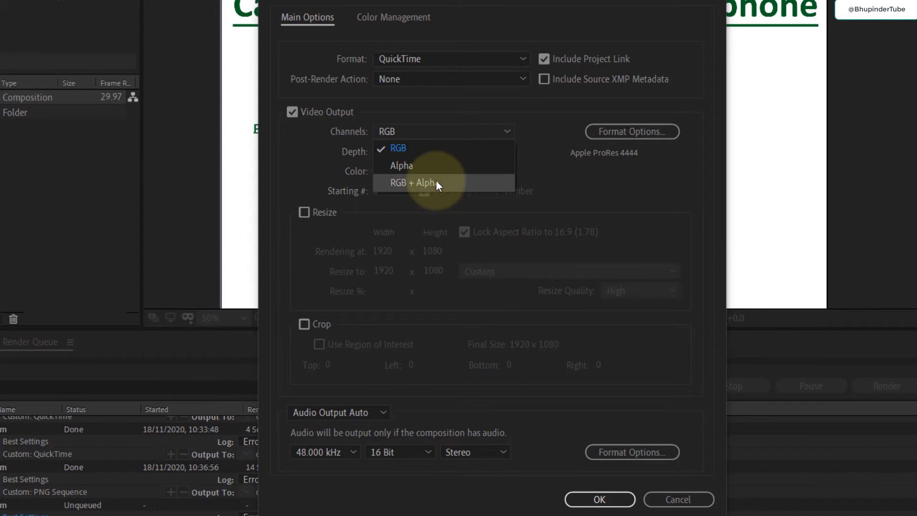
{"action": "mouse_move", "coordinate": [506, 131]}
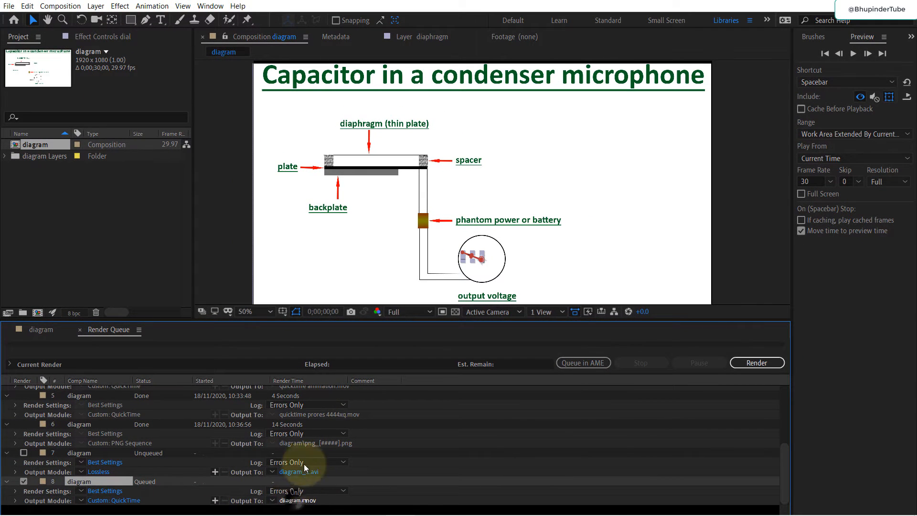
Name the output movie 'quicktime 4444-1' and render item 8
{"action": "left_click", "coordinate": [300, 472]}
{"action": "type", "text": "quicktime 4444-1"}
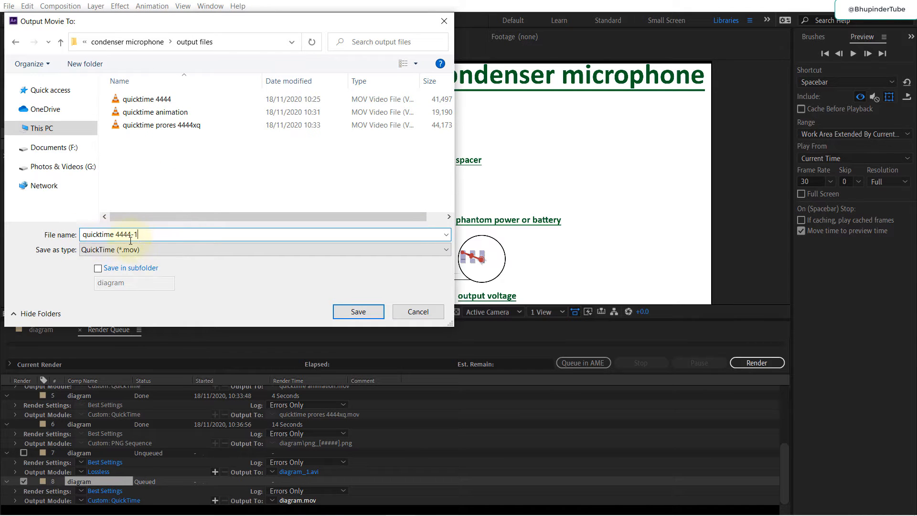
{"action": "left_click", "coordinate": [357, 311]}
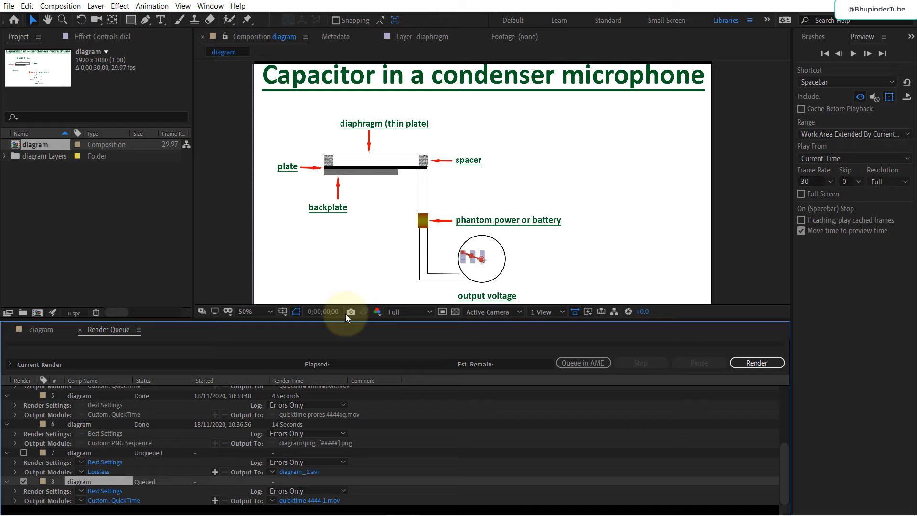
{"action": "left_click", "coordinate": [756, 363]}
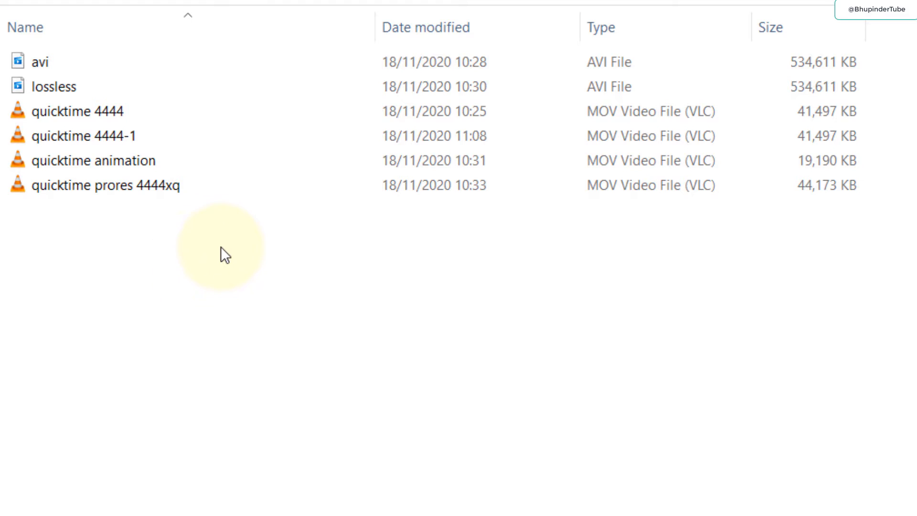
{"action": "mouse_move", "coordinate": [311, 224]}
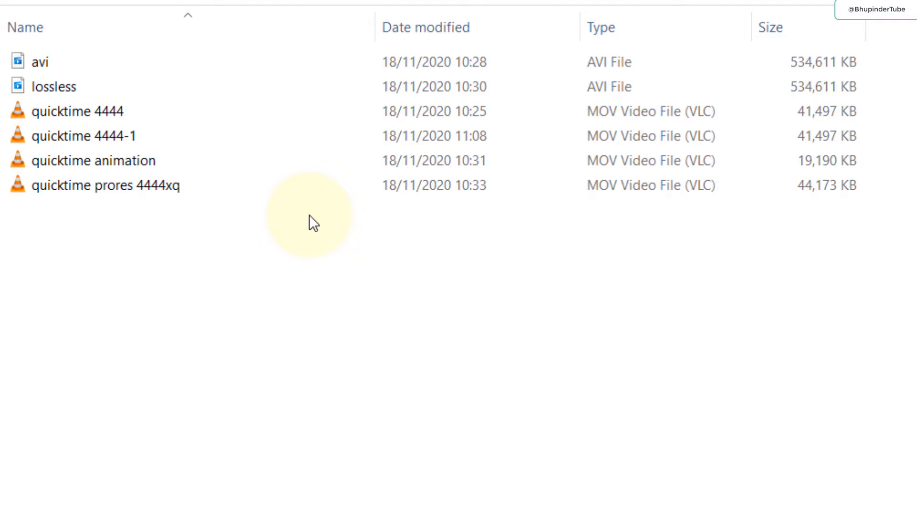
Compare file sizes: quicktime 4444-1 and quicktime 4444 at 41,497 KB versus 534,611 KB AVIs
{"action": "left_click", "coordinate": [39, 62]}
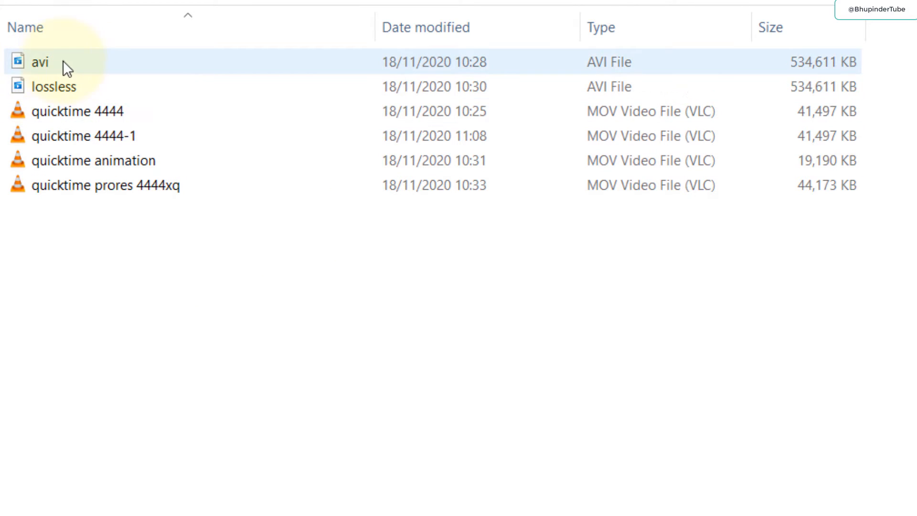
{"action": "left_click", "coordinate": [53, 86]}
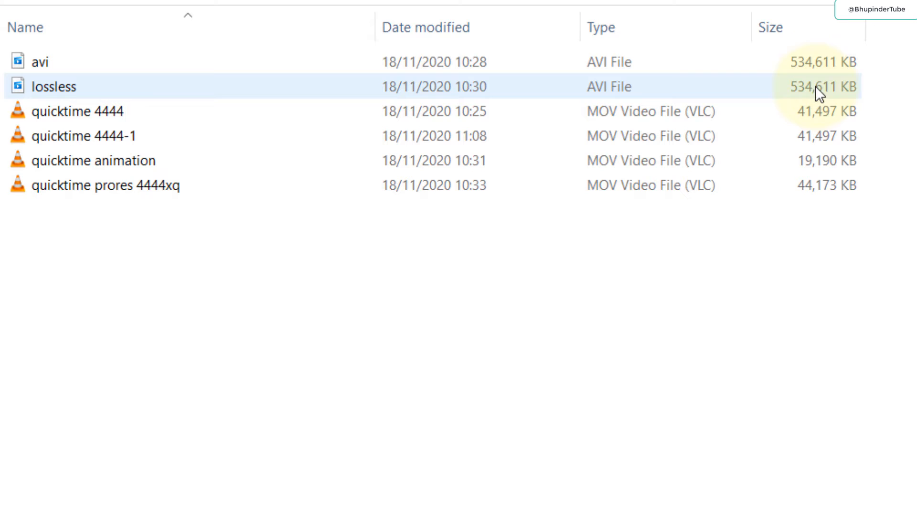
{"action": "mouse_move", "coordinate": [814, 94]}
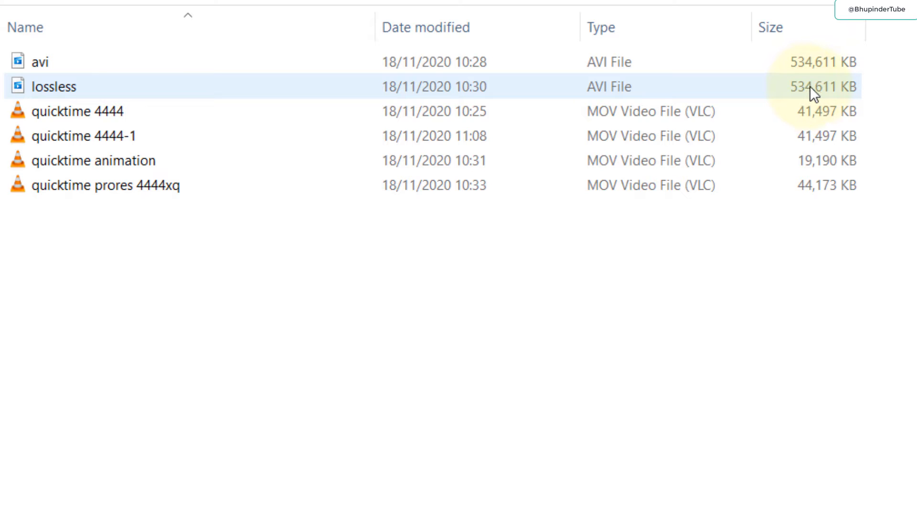
{"action": "left_click", "coordinate": [76, 111]}
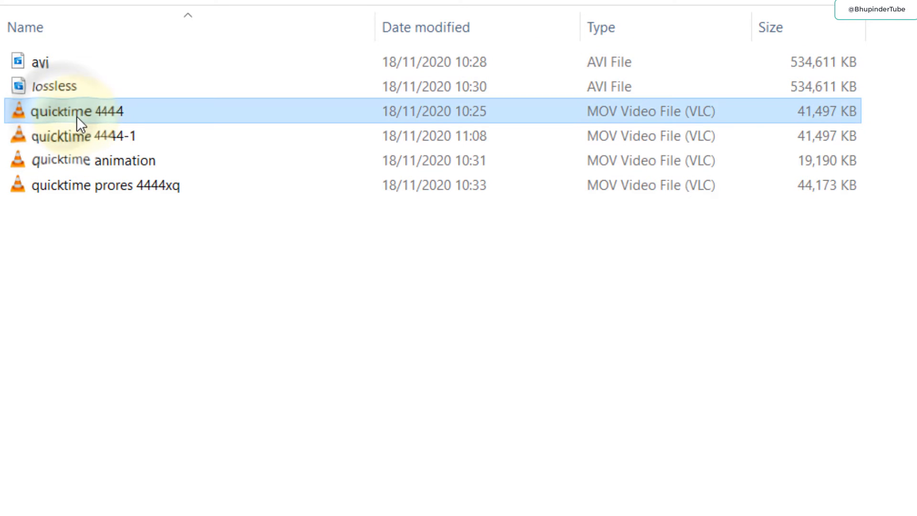
{"action": "mouse_move", "coordinate": [269, 257]}
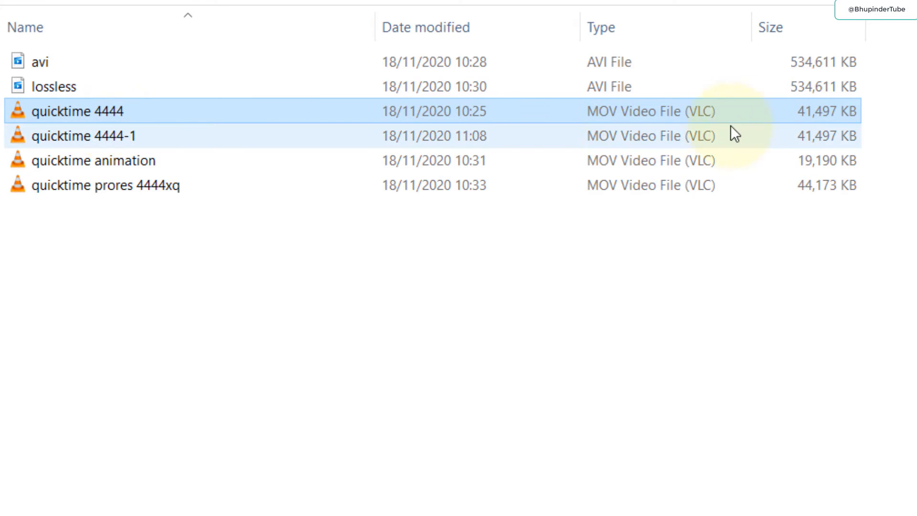
{"action": "left_click", "coordinate": [76, 111]}
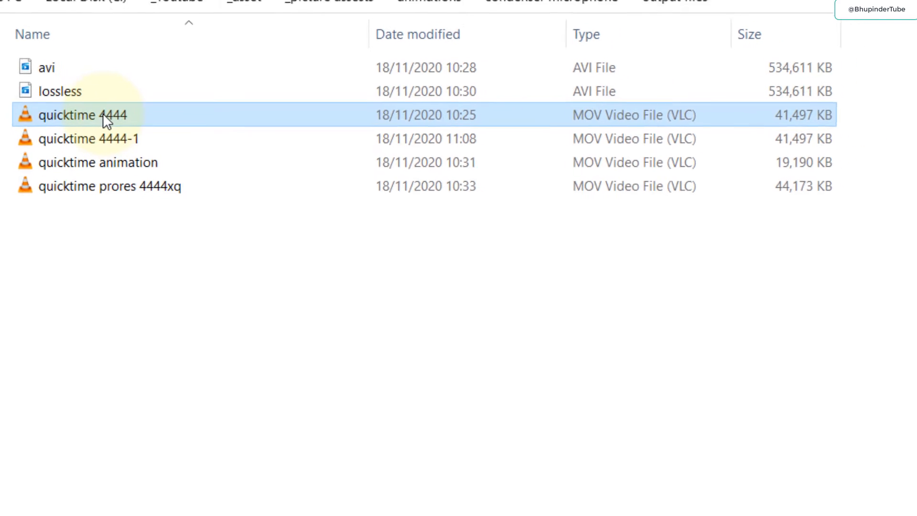
{"action": "double_click", "coordinate": [82, 115]}
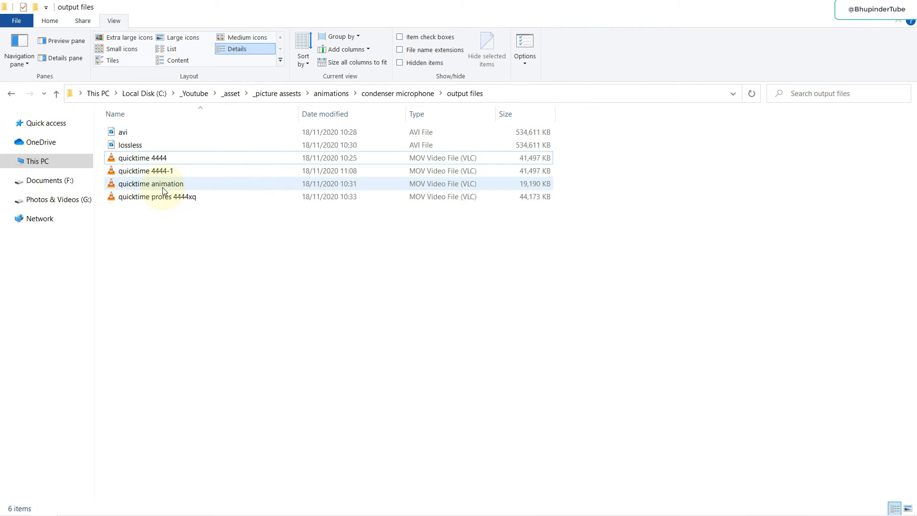
{"action": "double_click", "coordinate": [151, 183]}
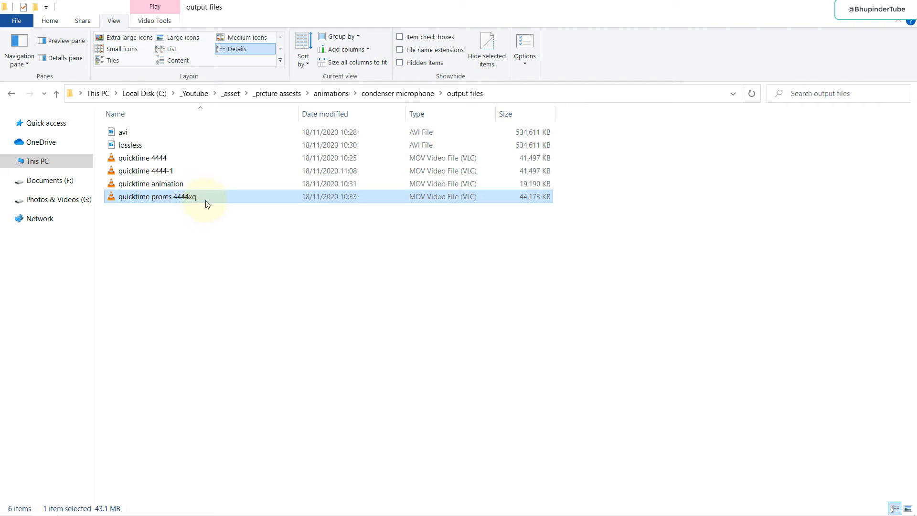
{"action": "mouse_move", "coordinate": [524, 196]}
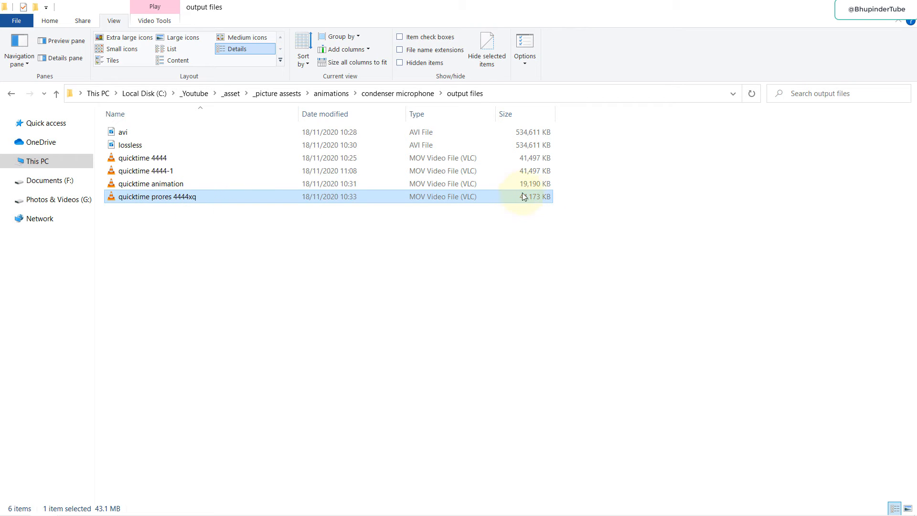
{"action": "double_click", "coordinate": [157, 196]}
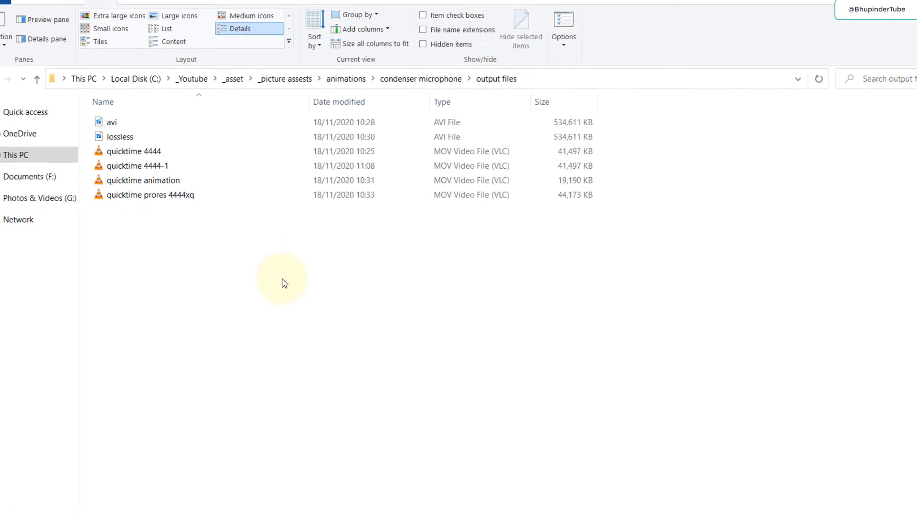
{"action": "left_click", "coordinate": [133, 151]}
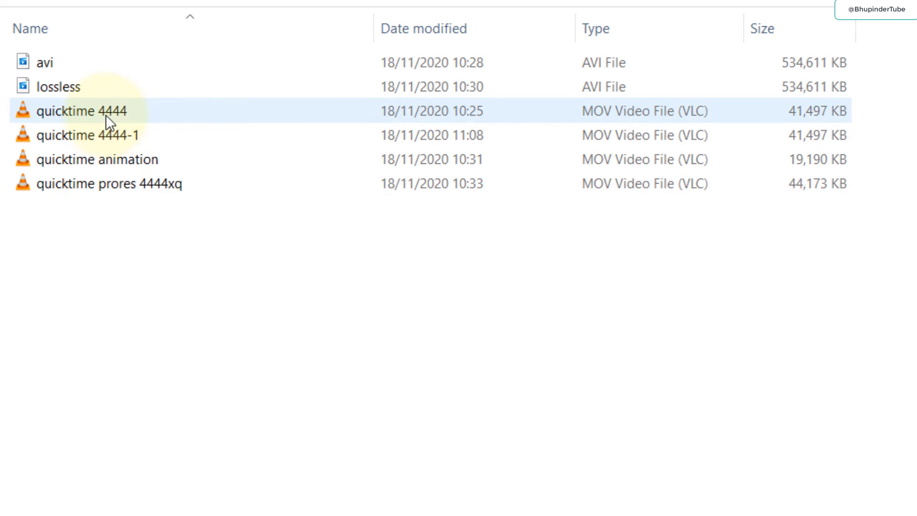
{"action": "left_click", "coordinate": [145, 237]}
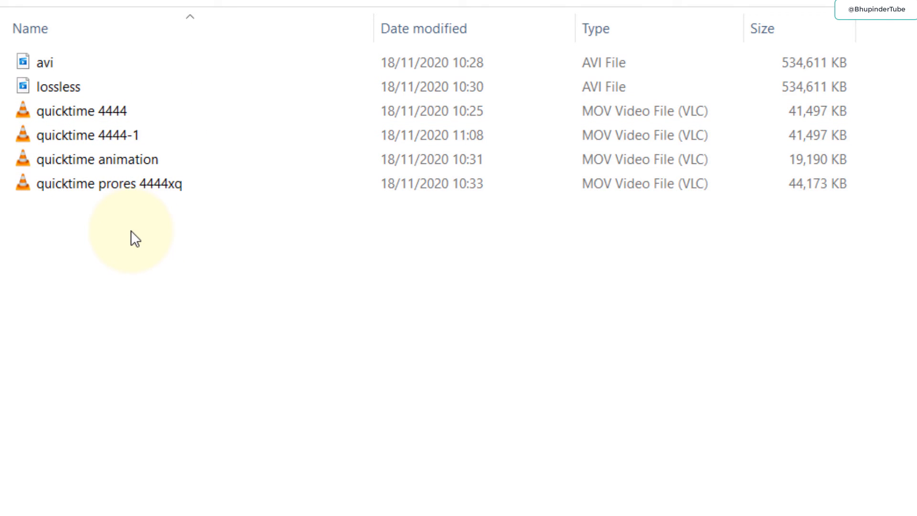
{"action": "mouse_move", "coordinate": [837, 127]}
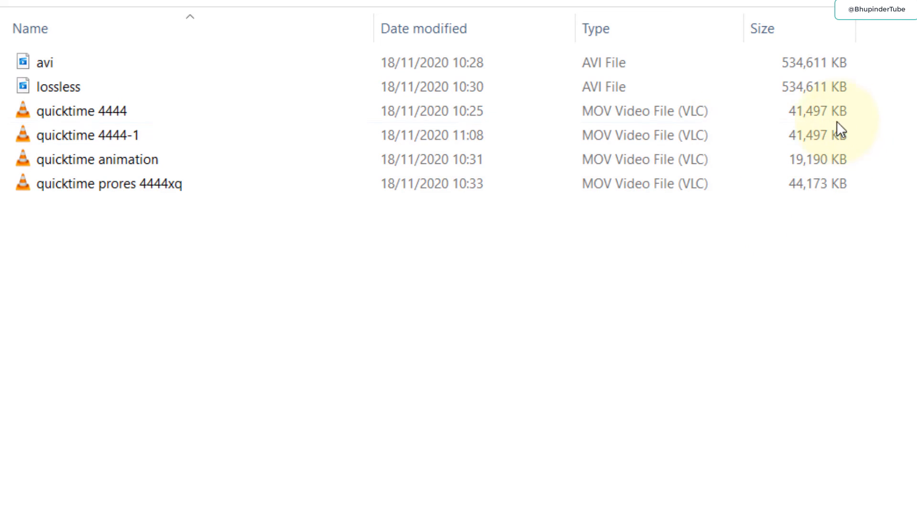